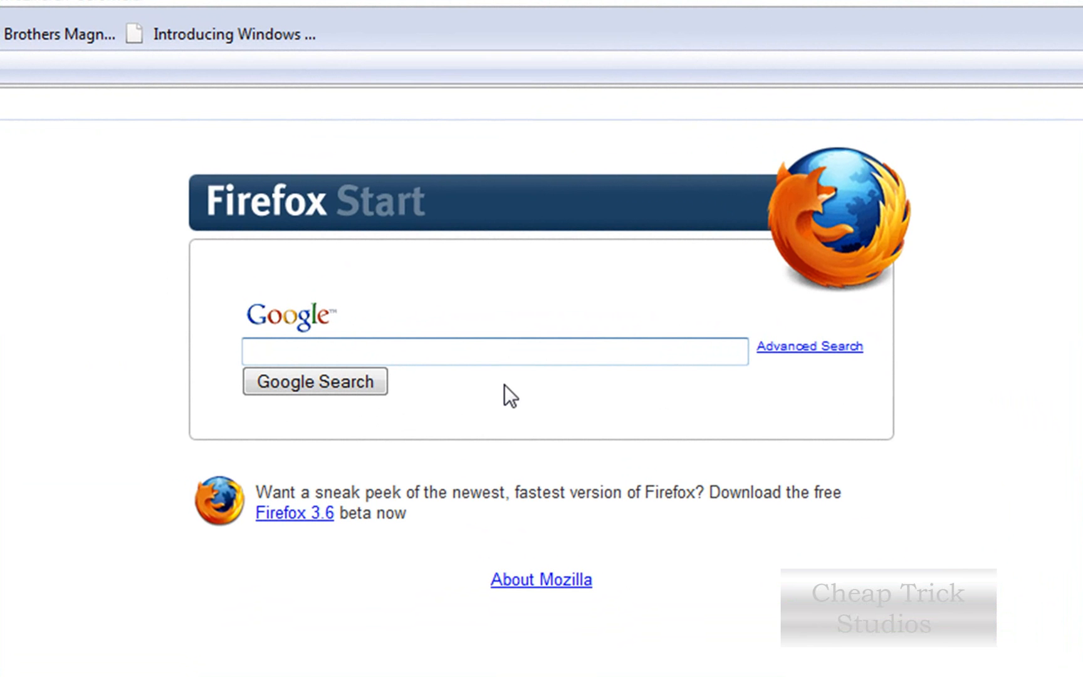
# Step: Search Google for 'daemon tools' from the Firefox start page
pyautogui.write('daemon tools')
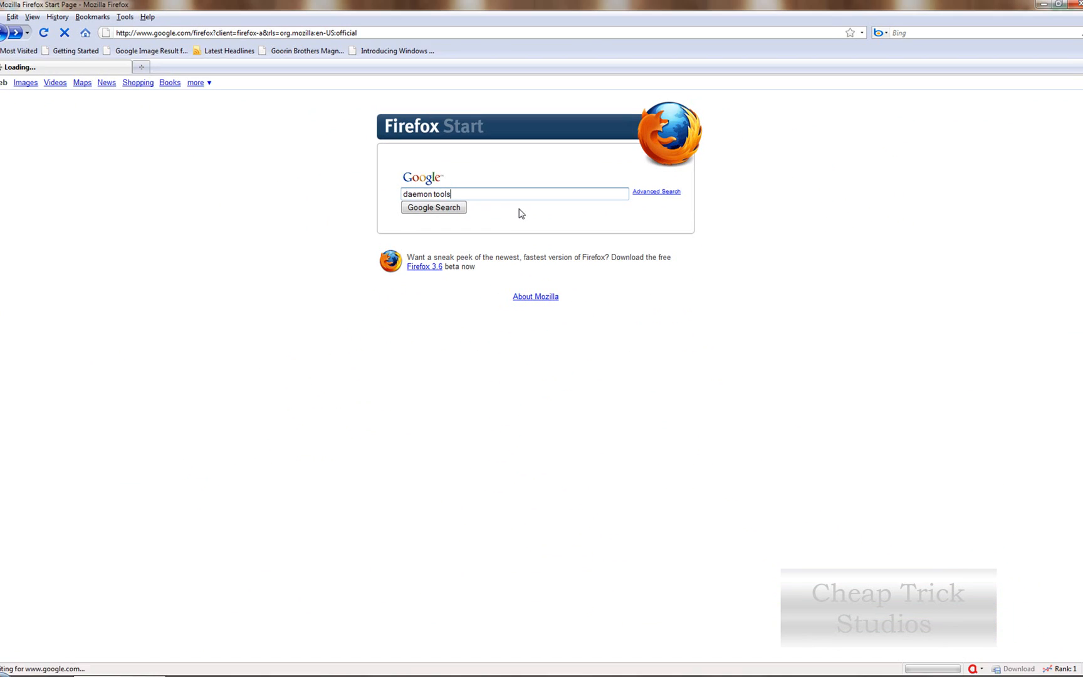
pyautogui.click(433, 207)
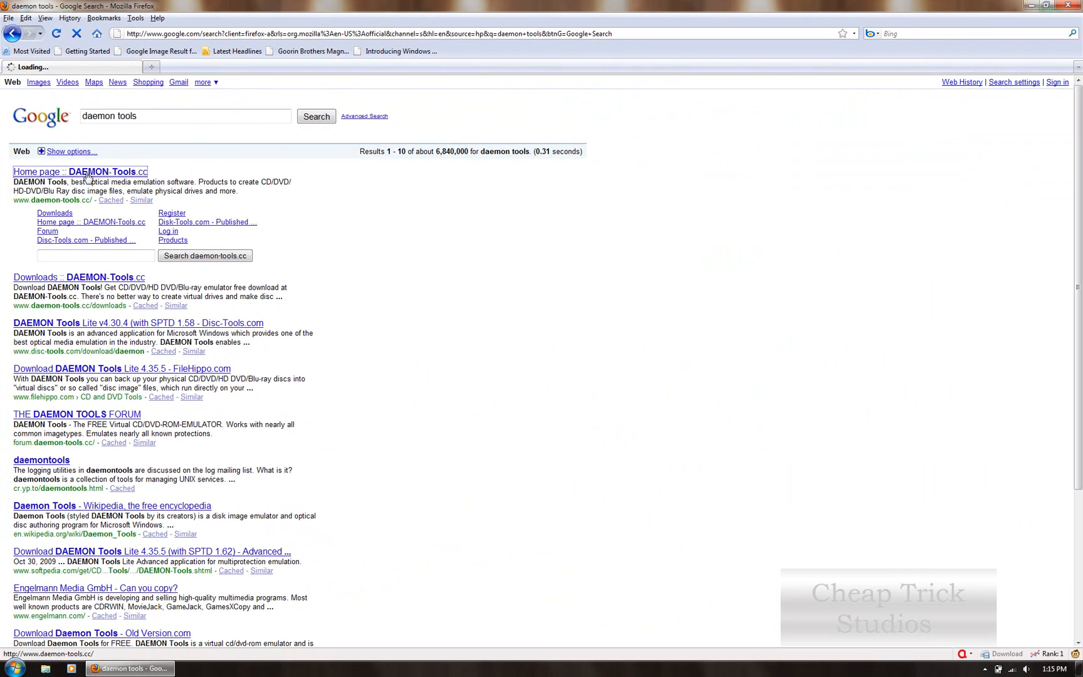
# Step: Go from the DAEMON-Tools.cc result to the site's Downloads page
pyautogui.click(79, 172)
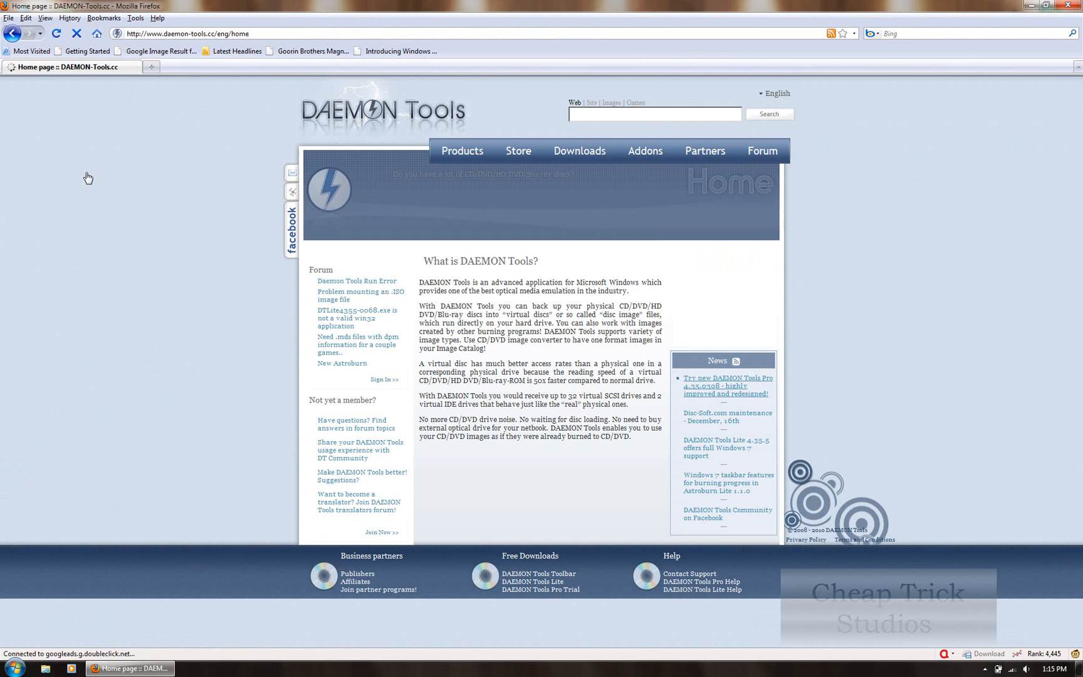
pyautogui.click(580, 151)
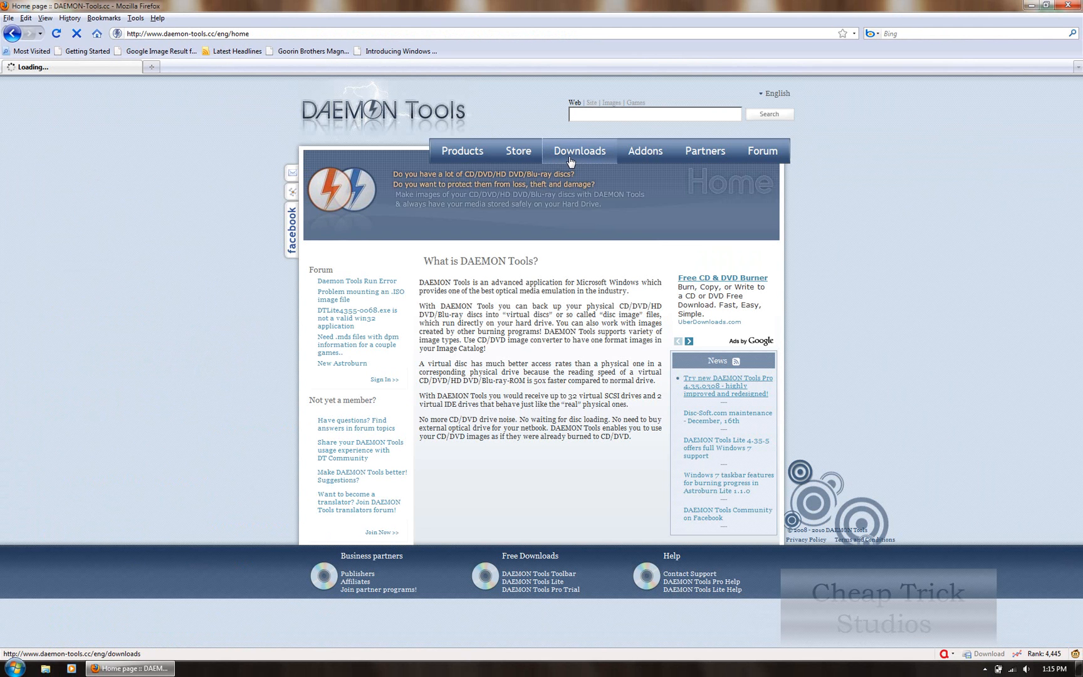
pyautogui.click(580, 151)
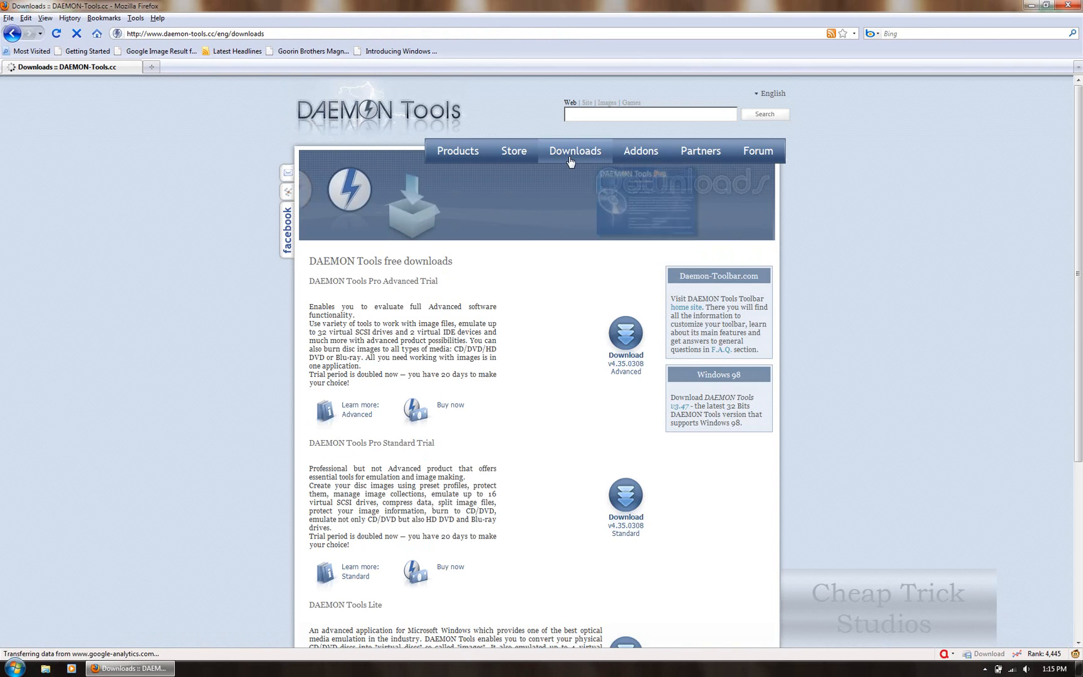
# Step: Reach the Download v4.35.5 page for DAEMON Tools Lite on Disc-Tools.com
pyautogui.scroll(-3)
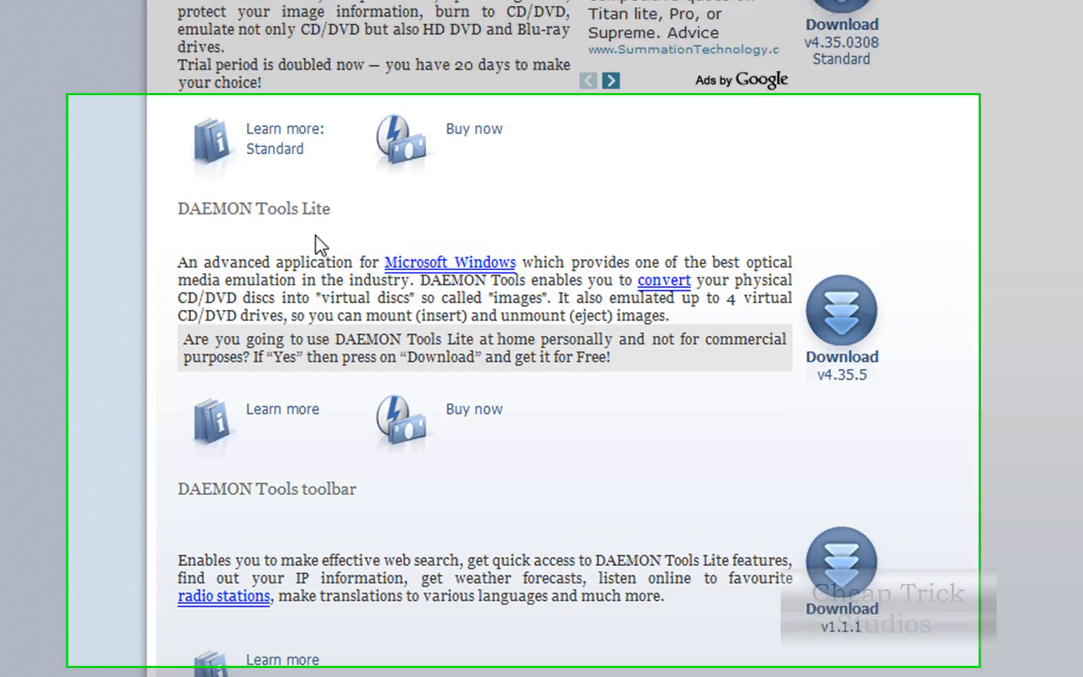
pyautogui.scroll(-3)
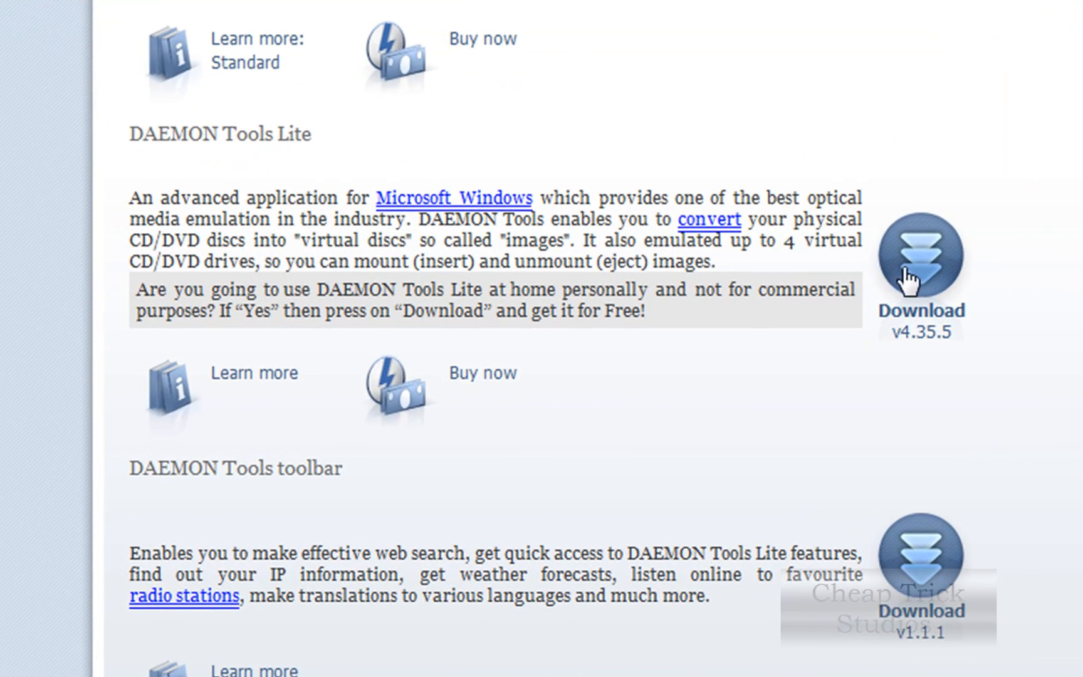
pyautogui.moveTo(919, 273)
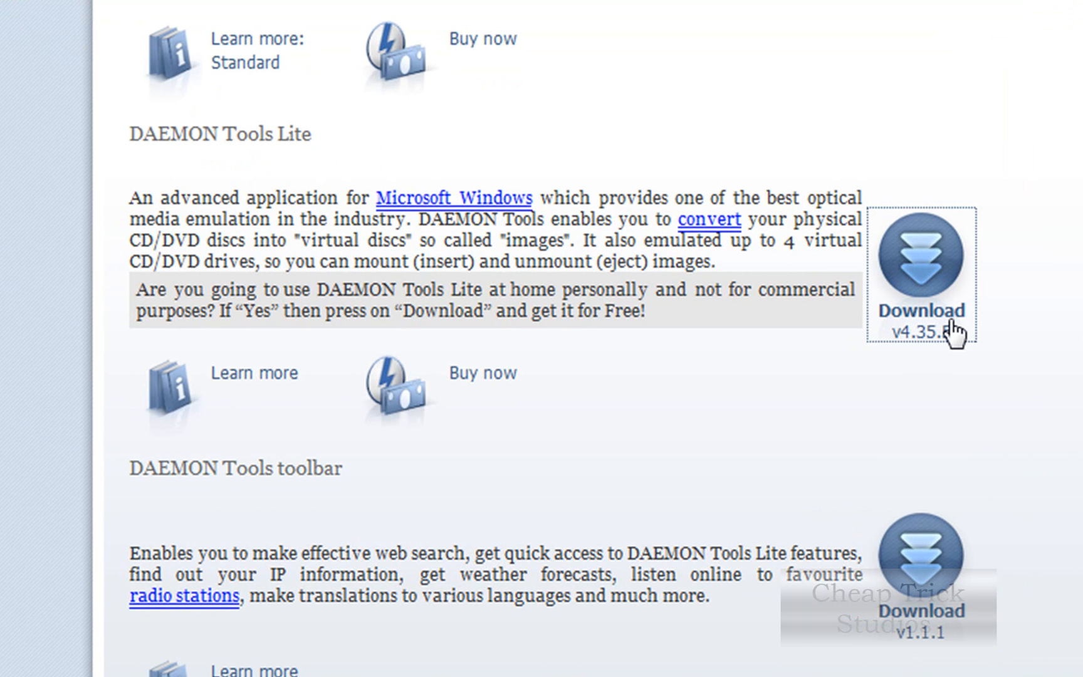
pyautogui.click(919, 254)
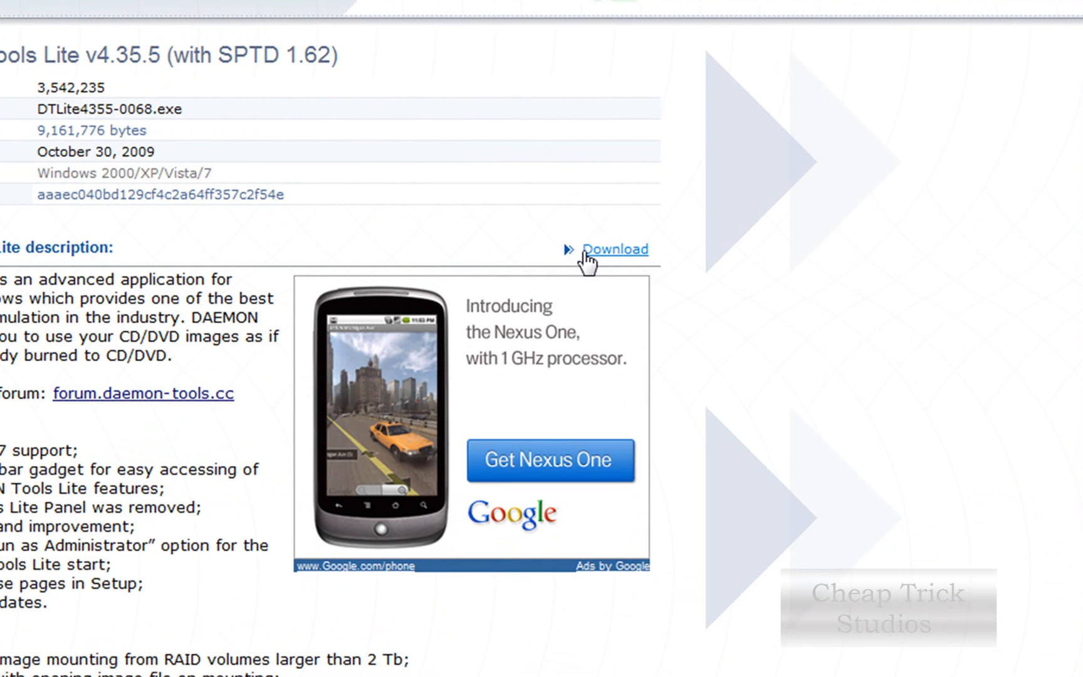
# Step: Download DTLite4355-0068.exe from Disc-Tools.com and save it to the desktop
pyautogui.click(616, 249)
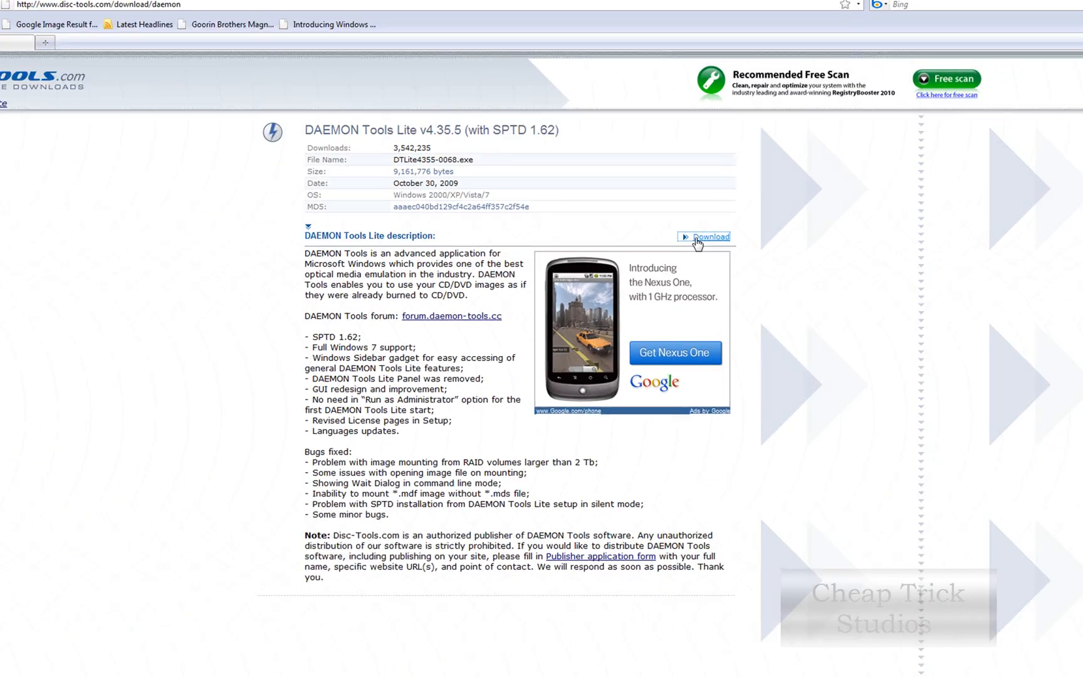
pyautogui.click(709, 237)
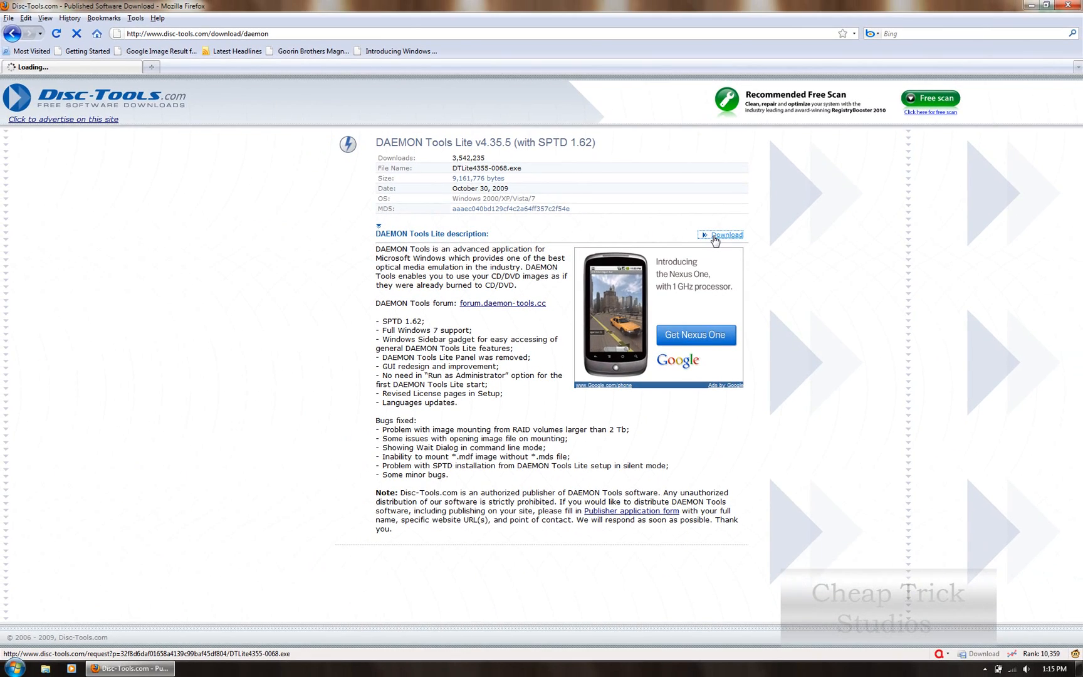
pyautogui.click(726, 234)
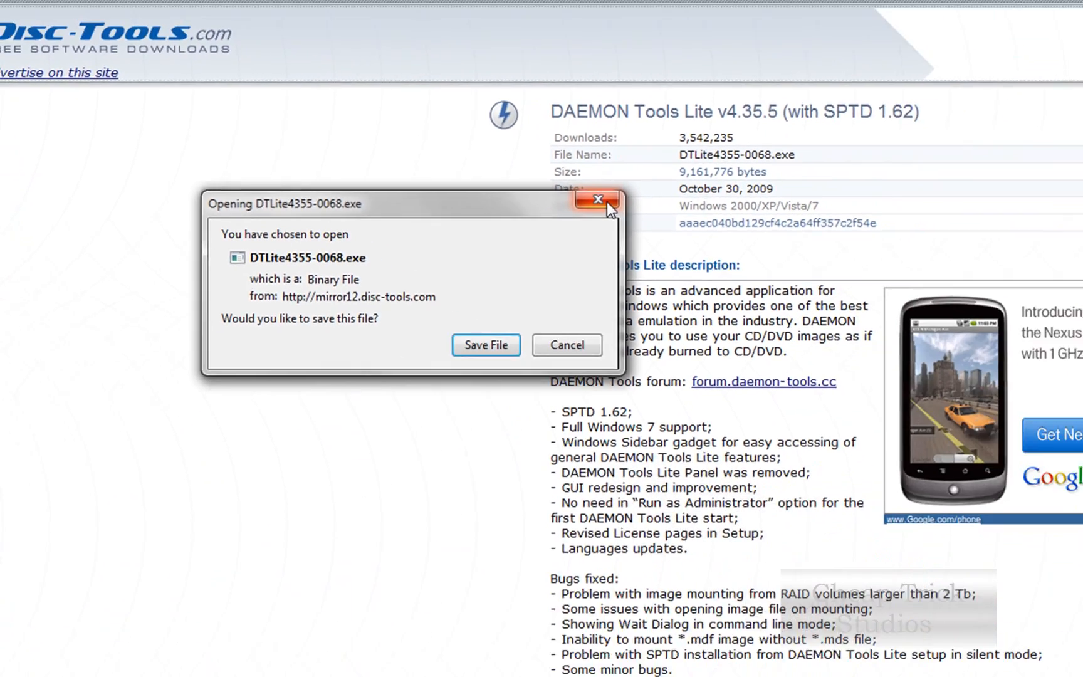
pyautogui.click(595, 199)
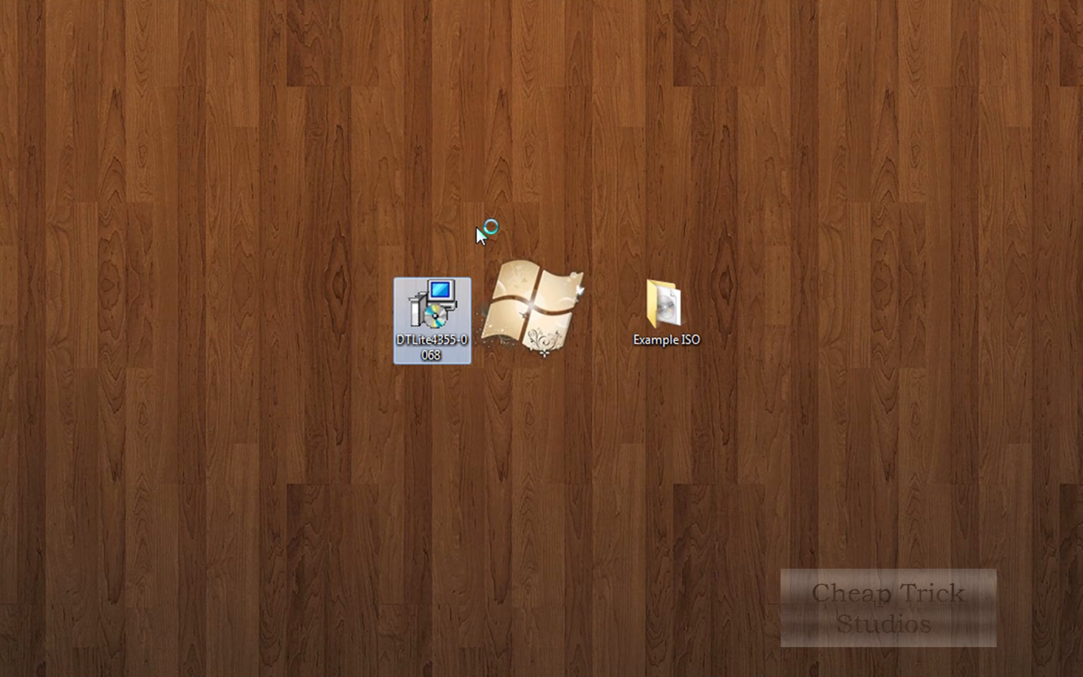
# Step: Launch the DTLite installer, accept the license and choose the Free License
pyautogui.doubleClick(432, 303)
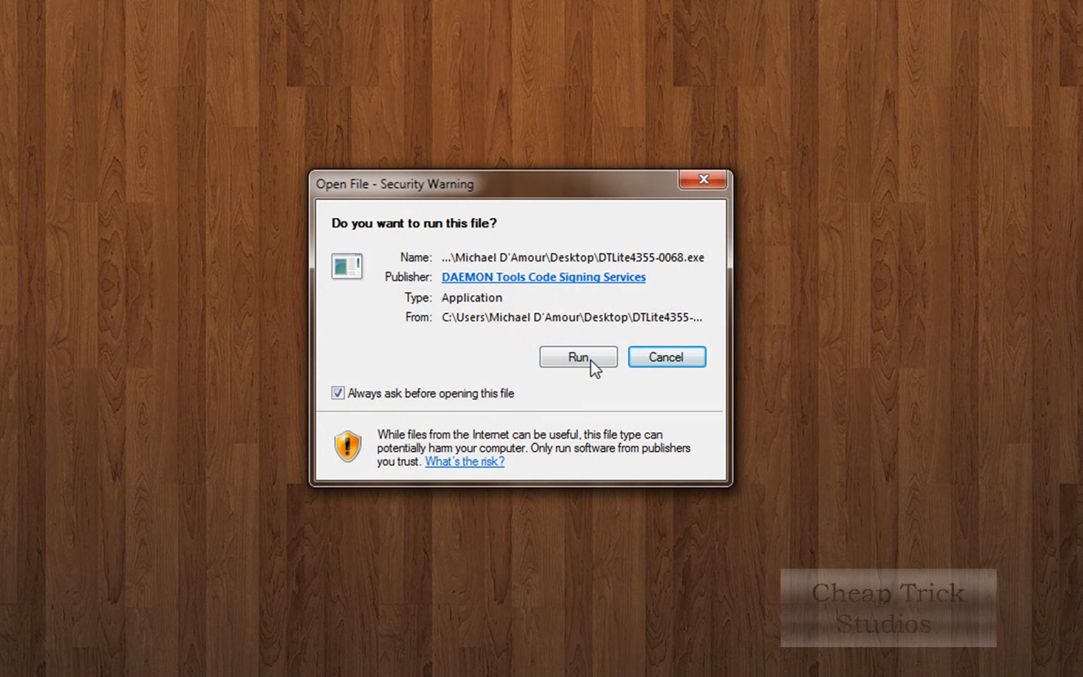
pyautogui.click(578, 357)
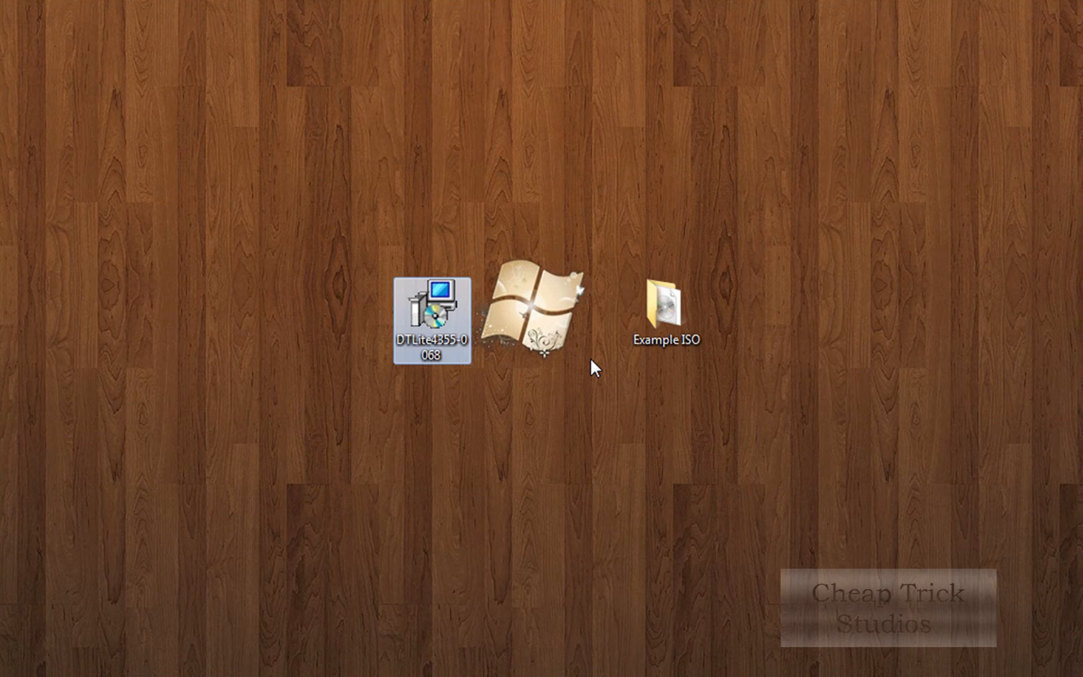
pyautogui.doubleClick(430, 307)
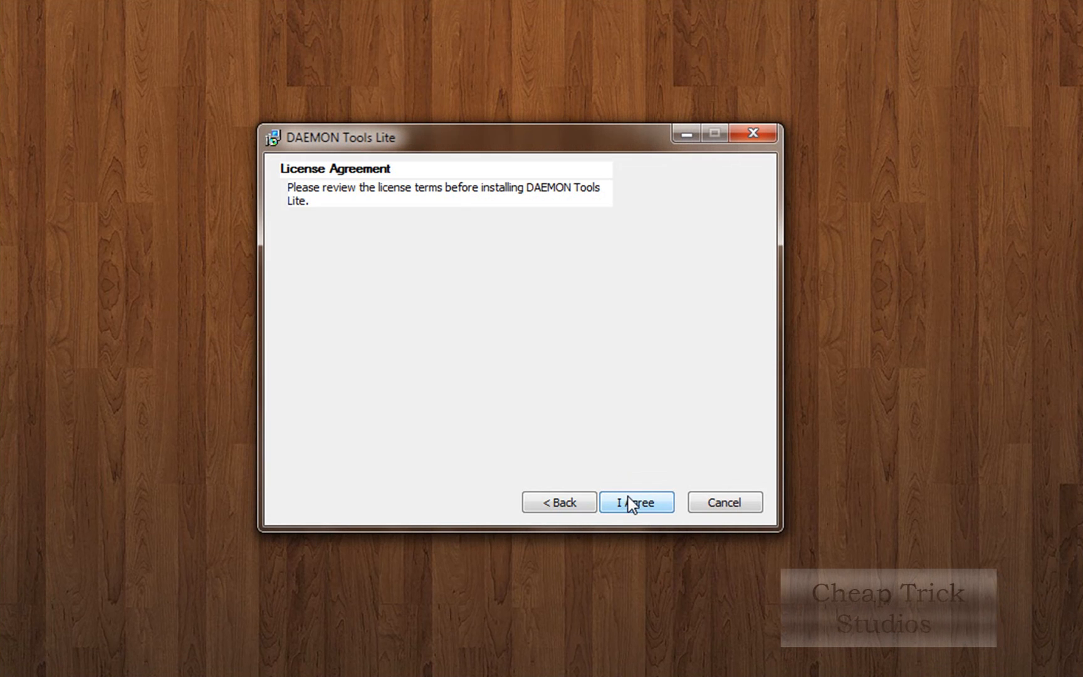
pyautogui.click(634, 502)
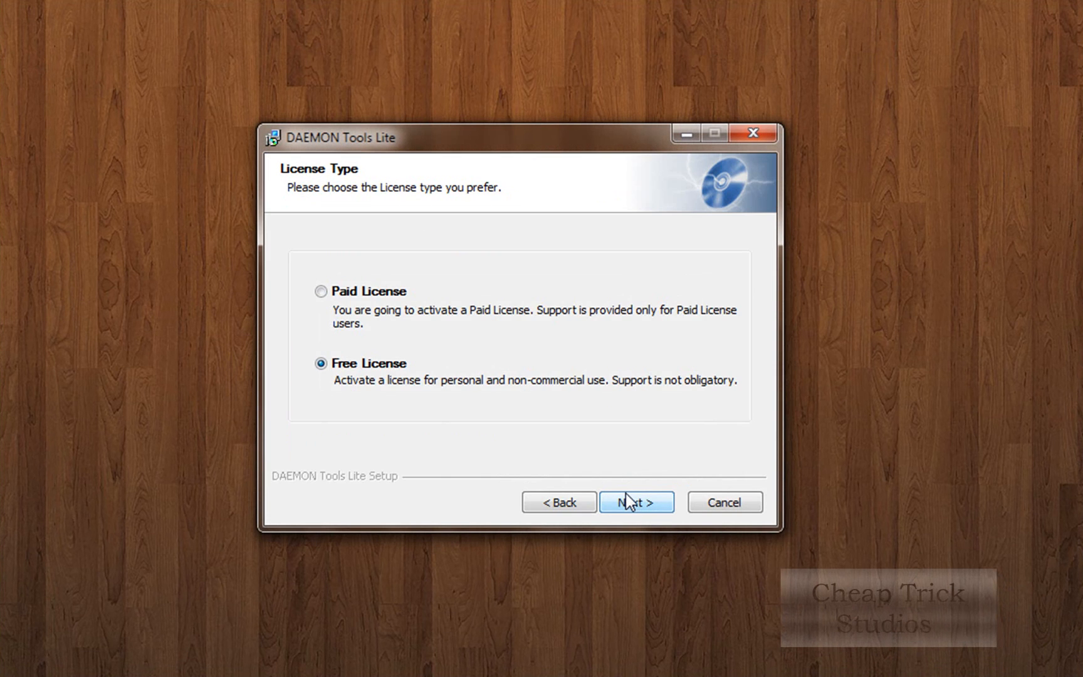
pyautogui.click(635, 502)
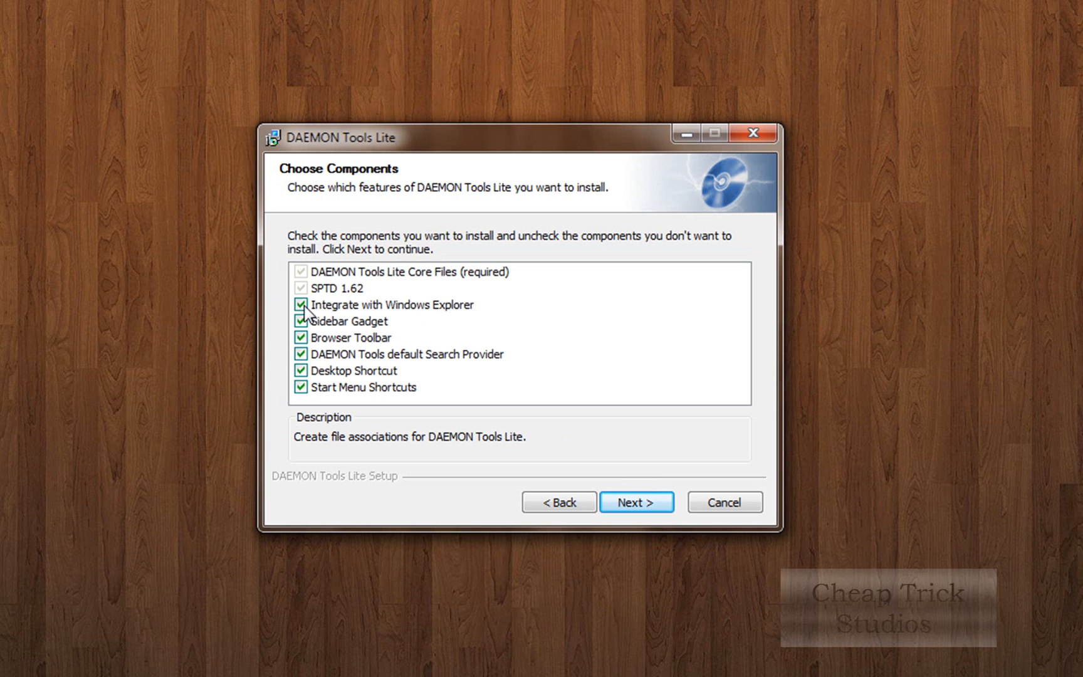
# Step: Leave out Explorer integration, Sidebar Gadget and Browser Toolbar, keeping the shortcuts
pyautogui.click(299, 321)
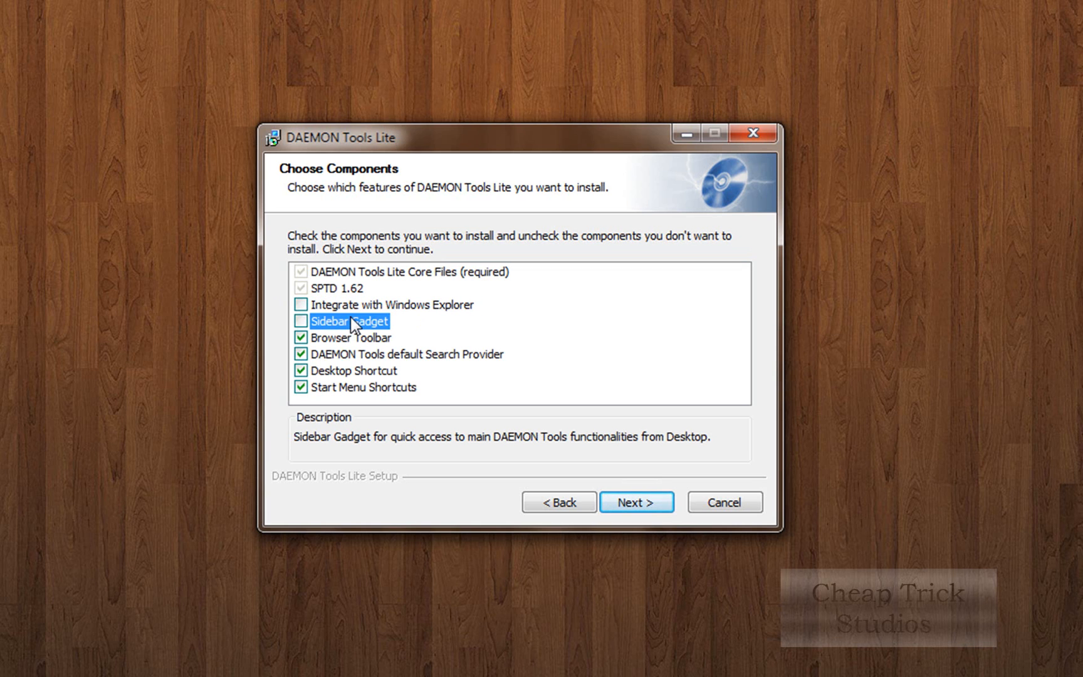
pyautogui.click(301, 337)
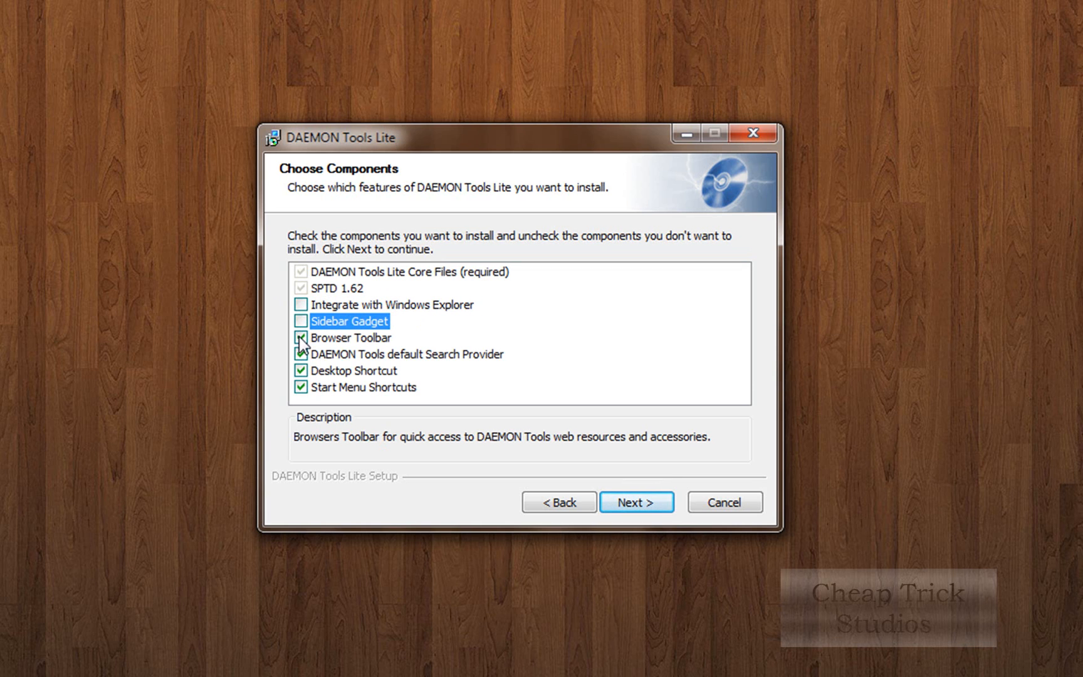
pyautogui.click(301, 337)
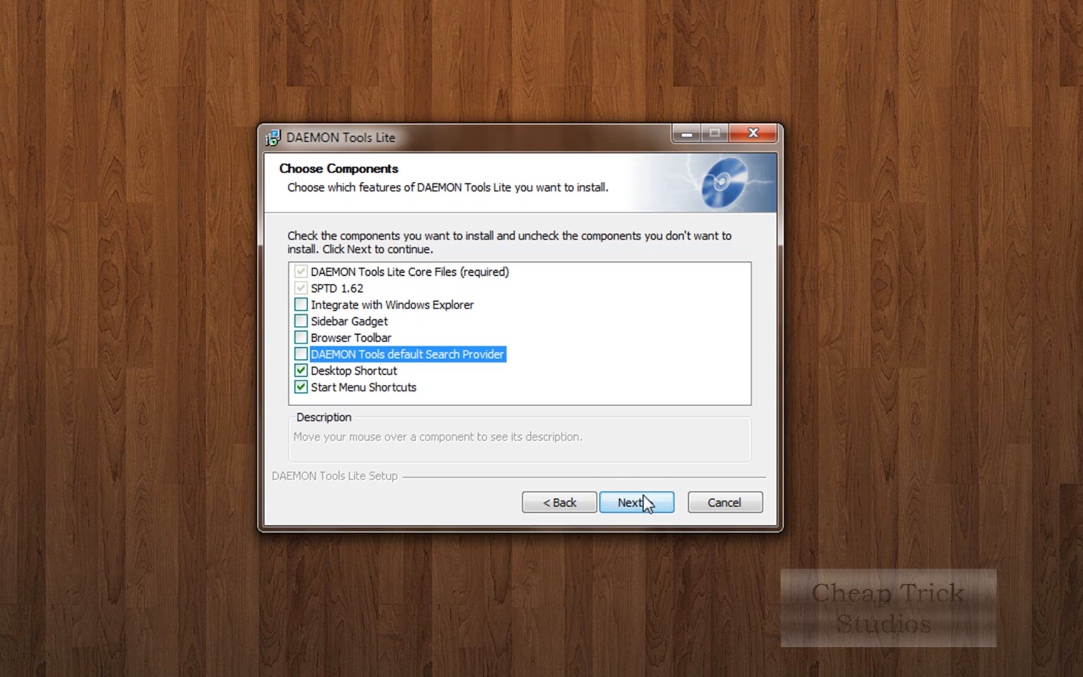
pyautogui.moveTo(396, 403)
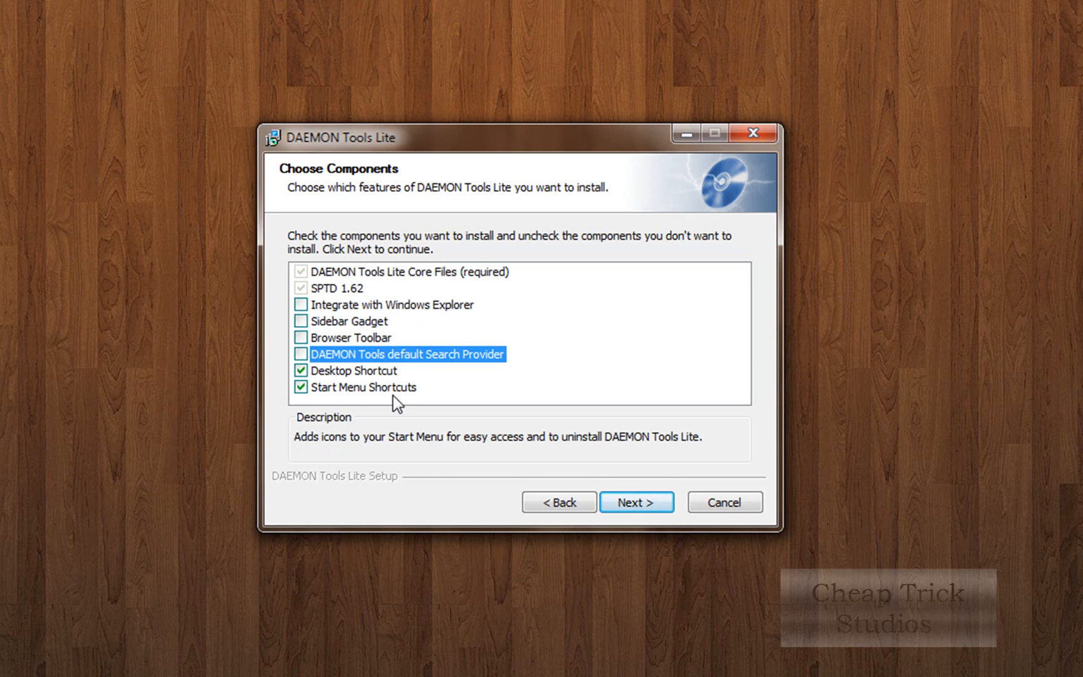
pyautogui.moveTo(636, 503)
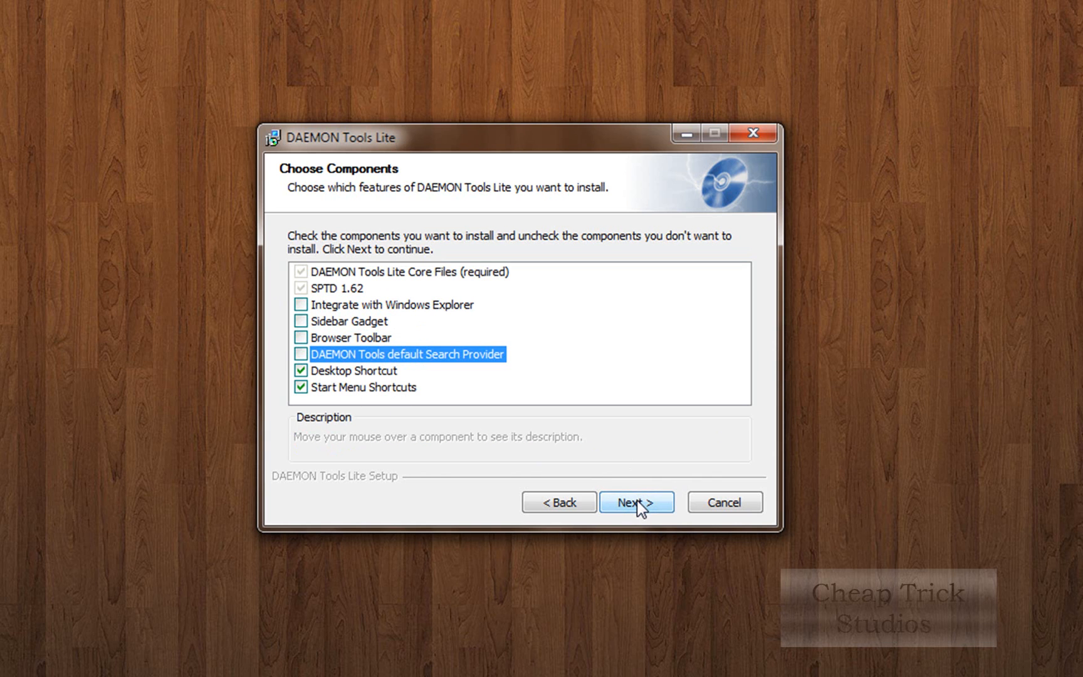
# Step: Install into the default Program Files folder, skipping the search offer, and finish the wizard
pyautogui.click(635, 501)
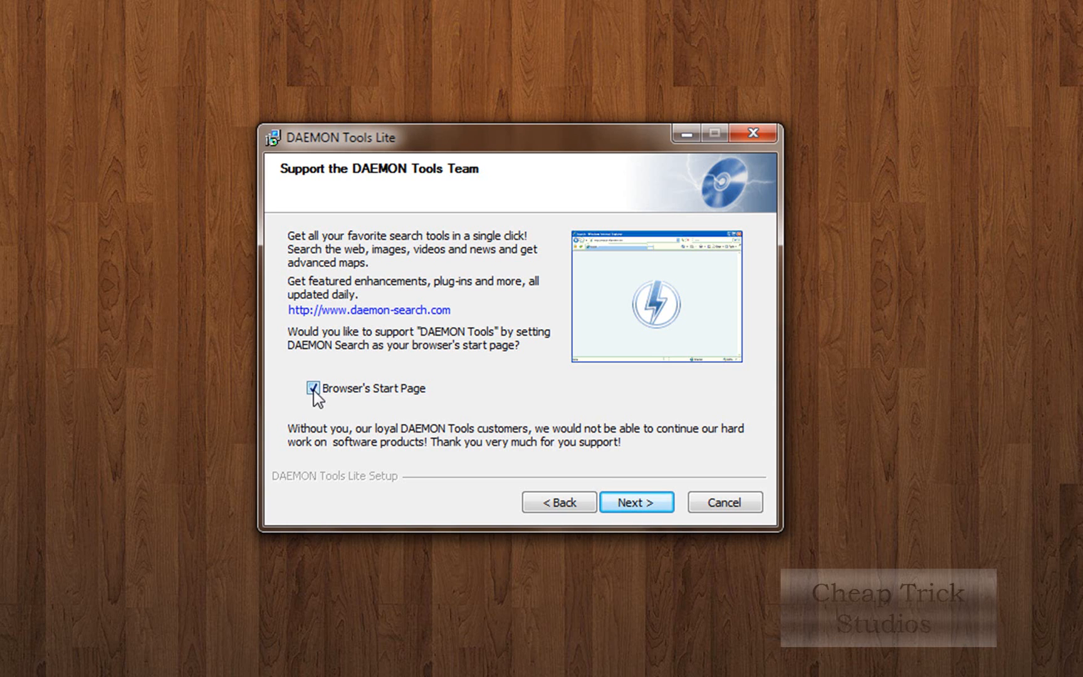
pyautogui.click(636, 502)
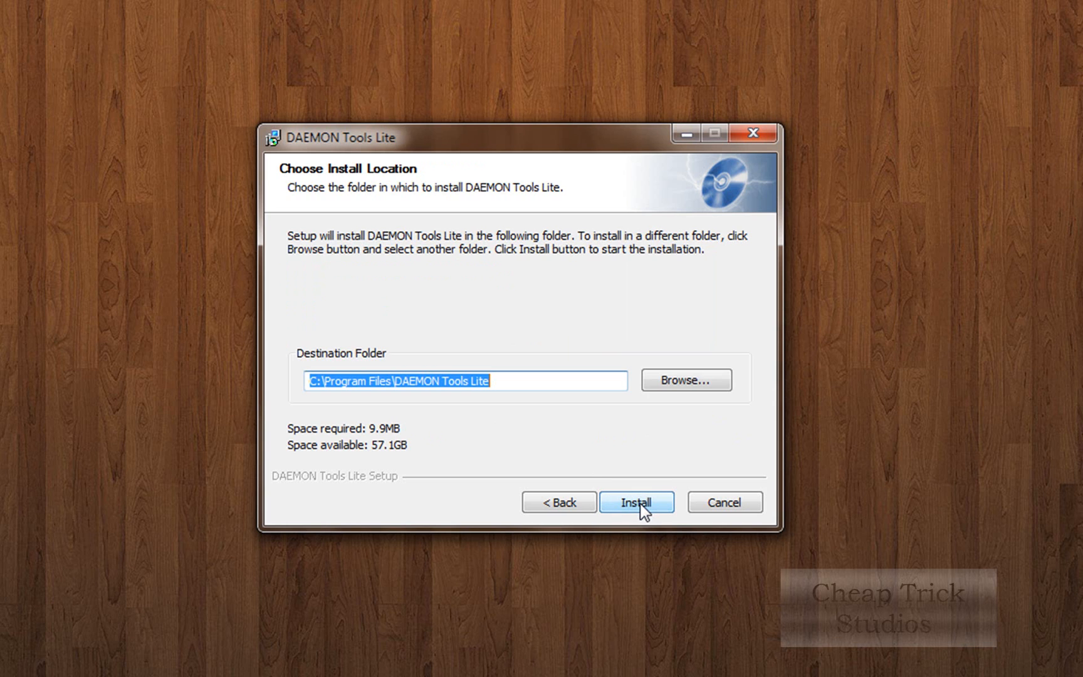
pyautogui.click(635, 502)
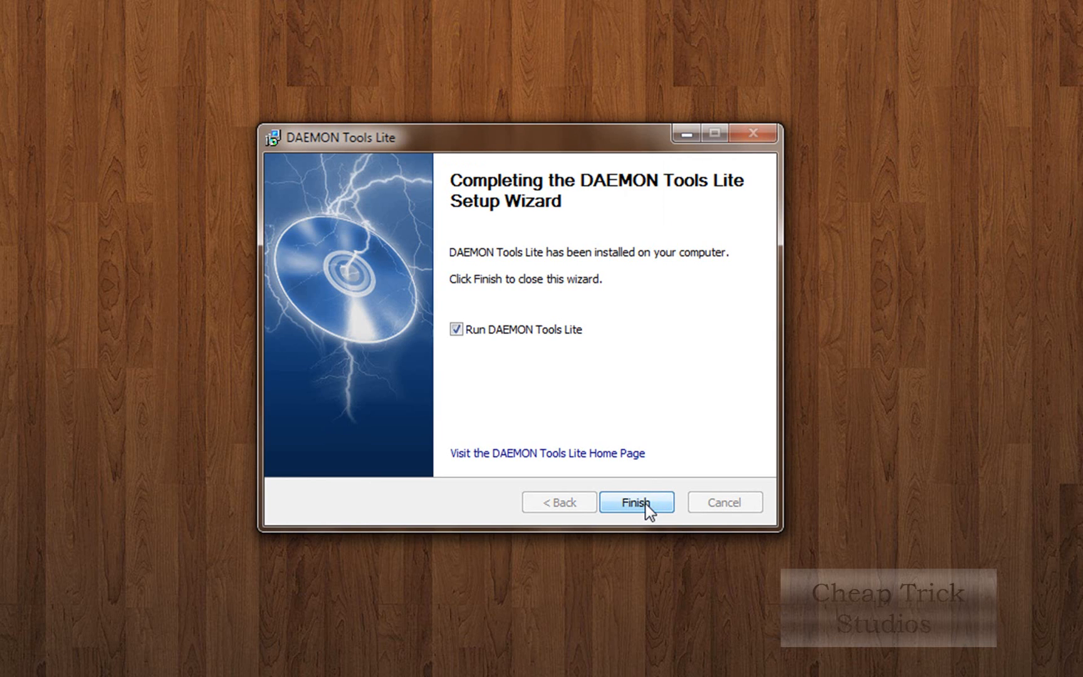
pyautogui.click(636, 501)
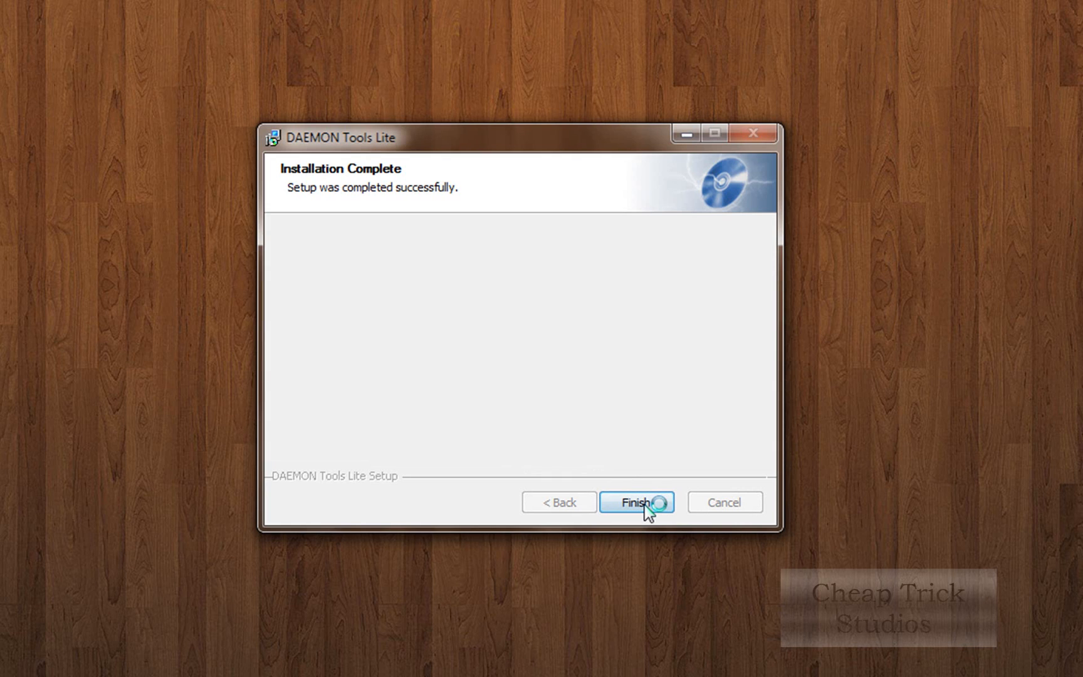
pyautogui.click(635, 502)
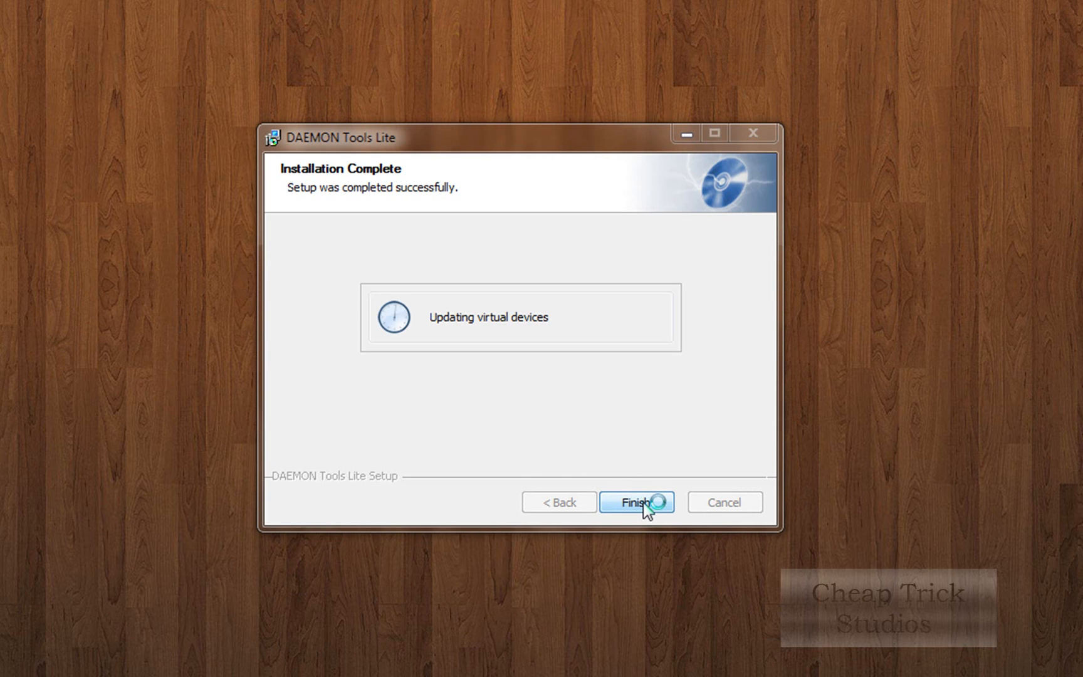
pyautogui.click(636, 502)
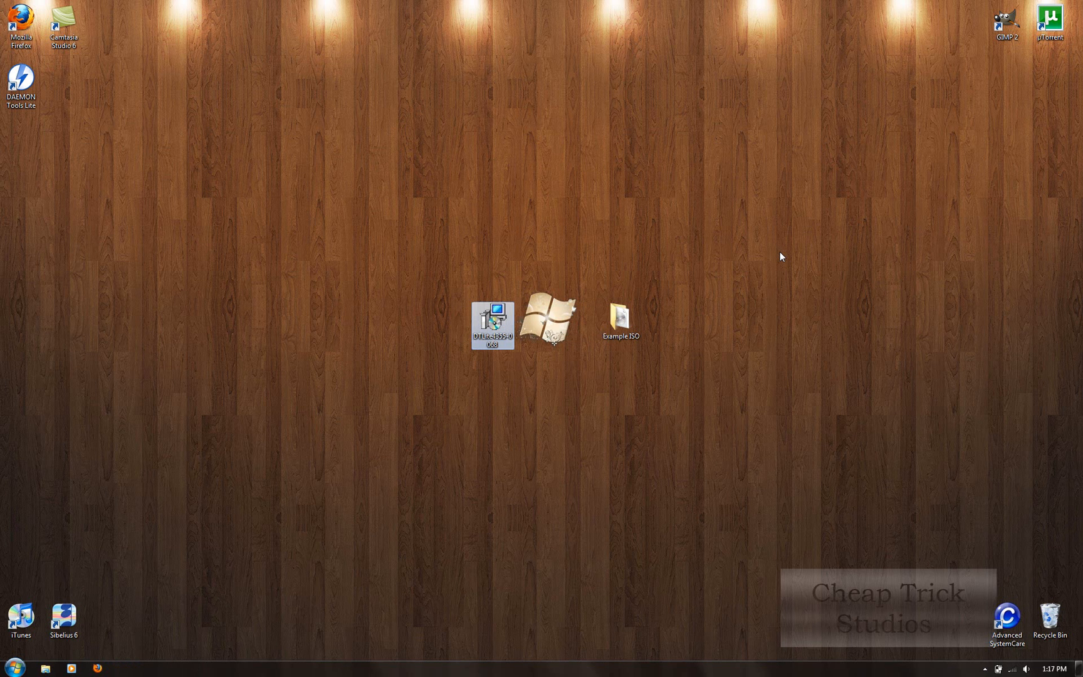
pyautogui.moveTo(766, 262)
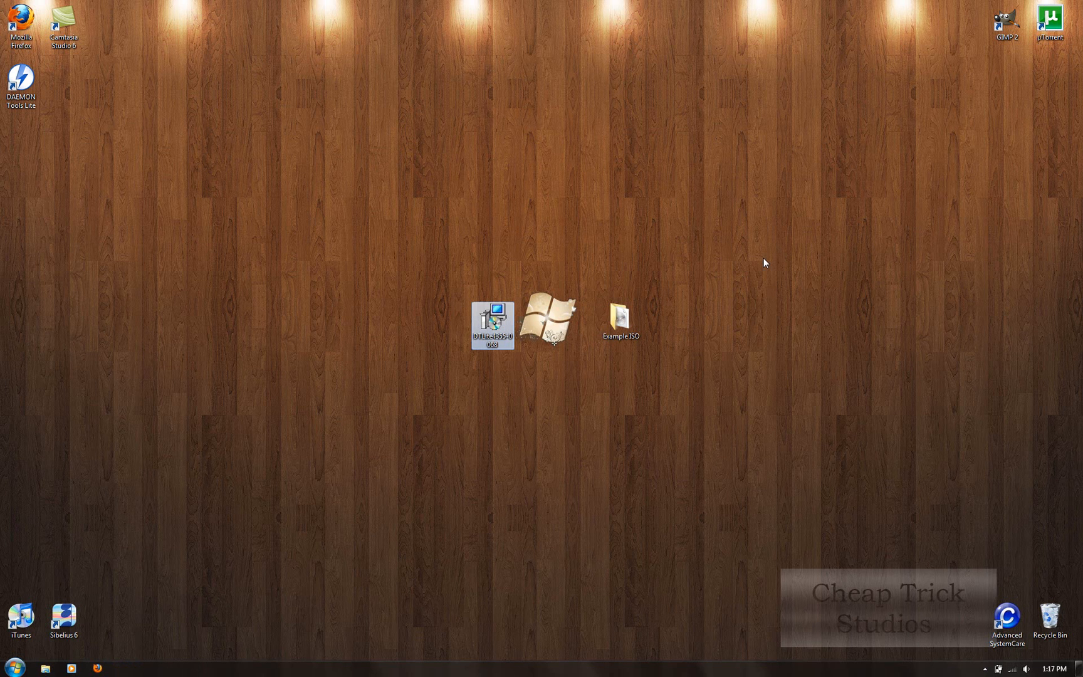
pyautogui.moveTo(756, 258)
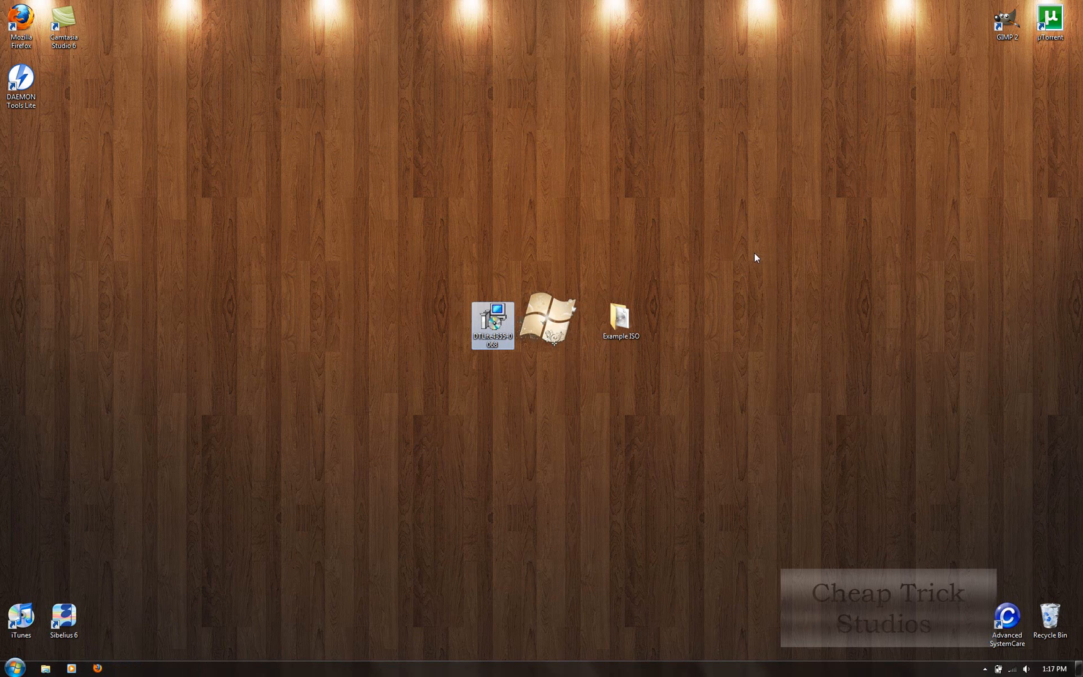
# Step: Open the desktop's Example ISO folder holding the Sibelius 6 image
pyautogui.click(621, 320)
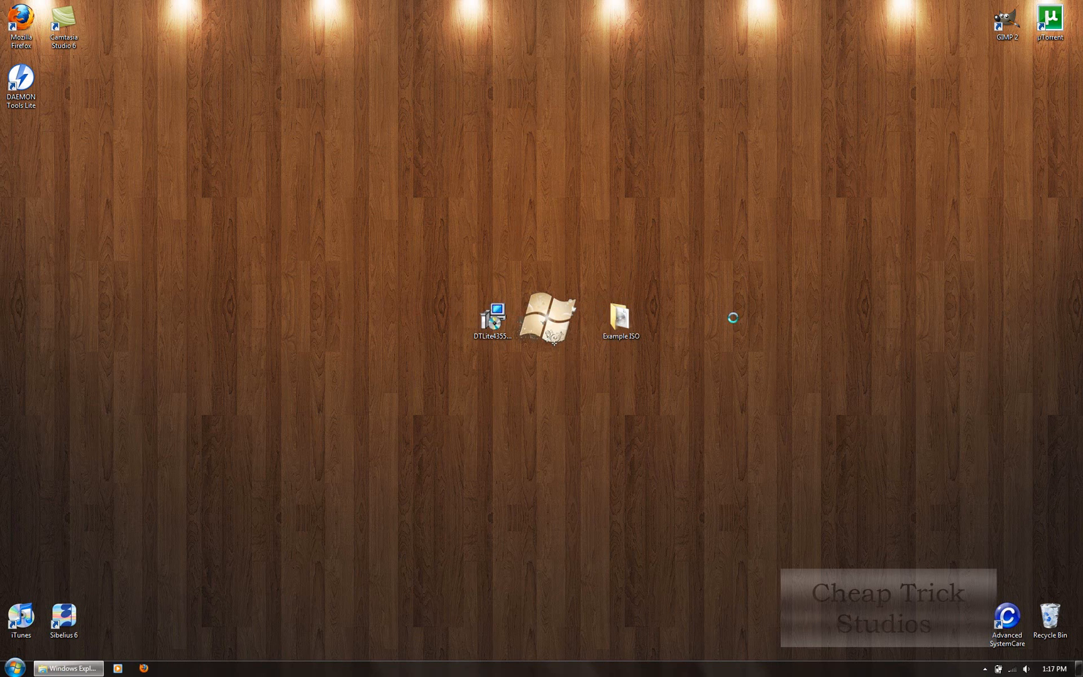
pyautogui.doubleClick(621, 316)
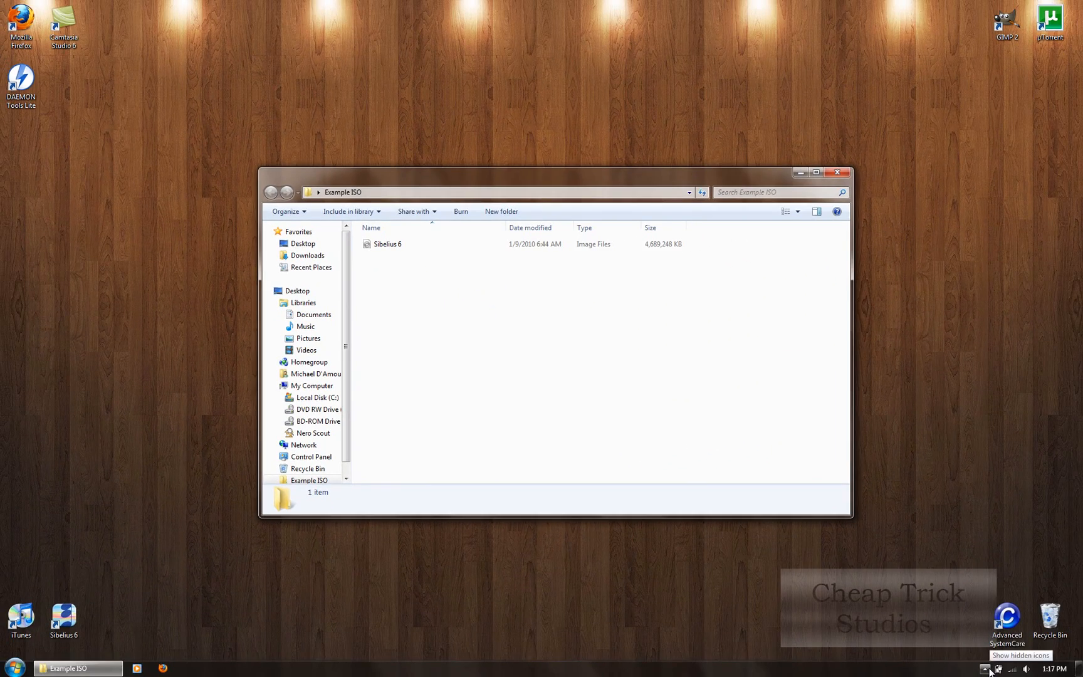
# Step: From the DAEMON Tools tray icon, choose Mount Image for Device 0: [E:] No Media
pyautogui.click(984, 668)
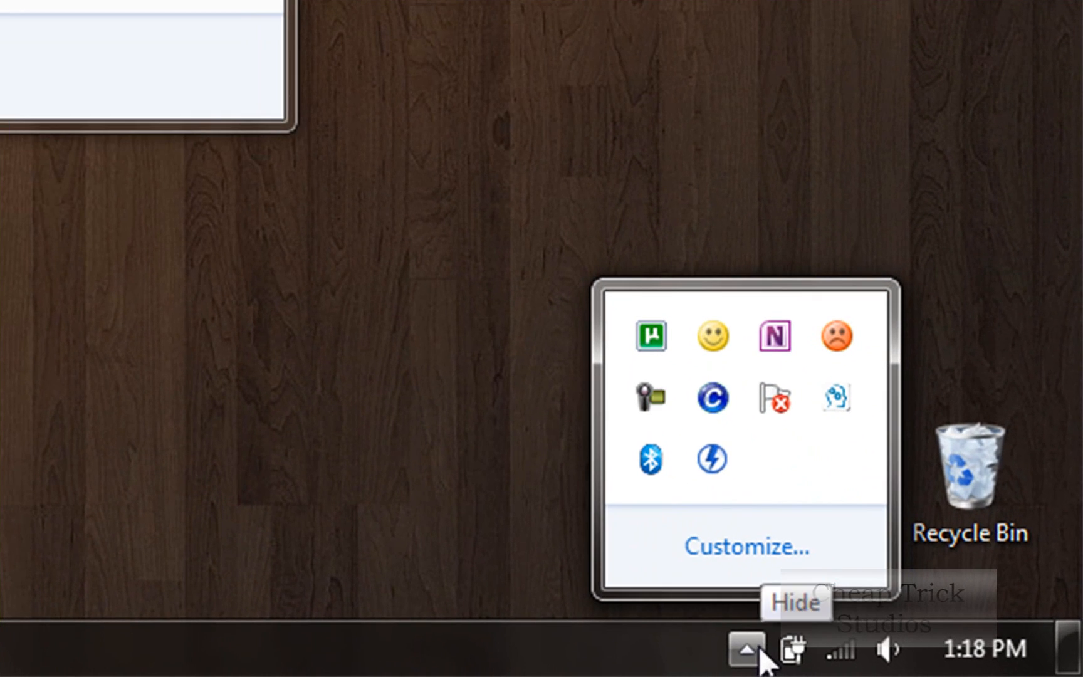
pyautogui.moveTo(715, 480)
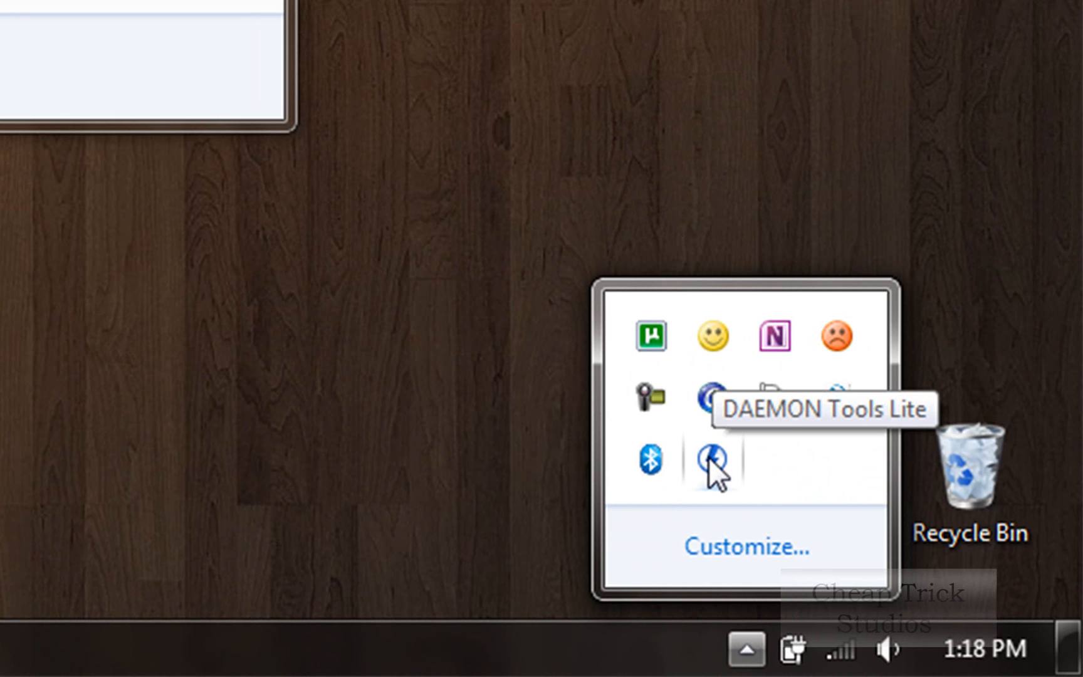
pyautogui.click(703, 476)
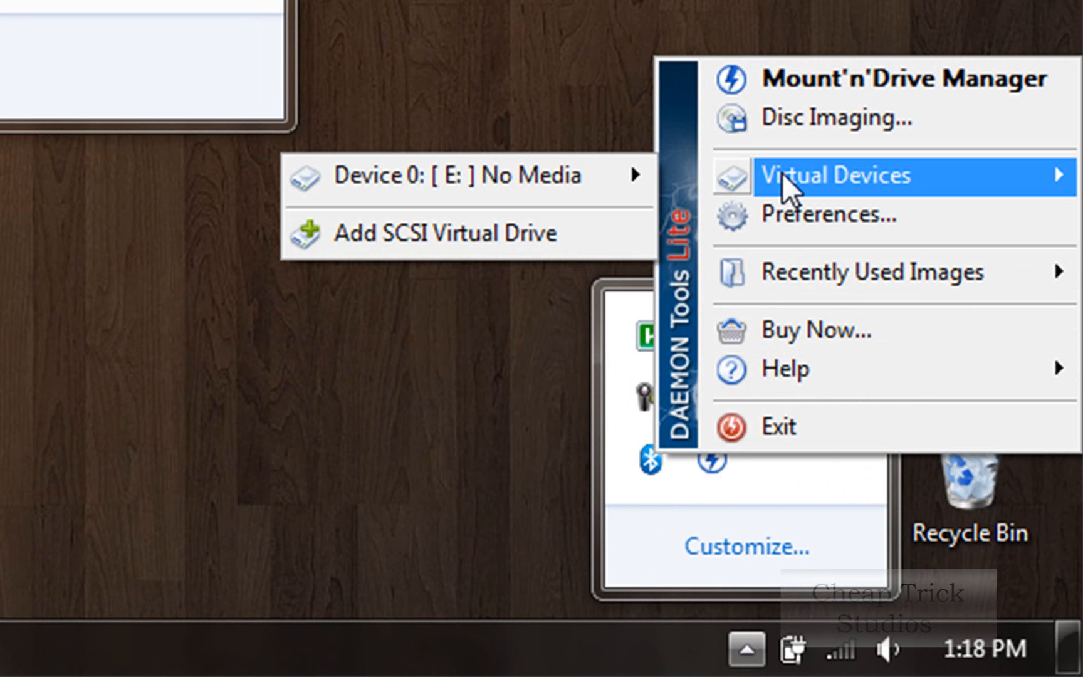
pyautogui.moveTo(685, 187)
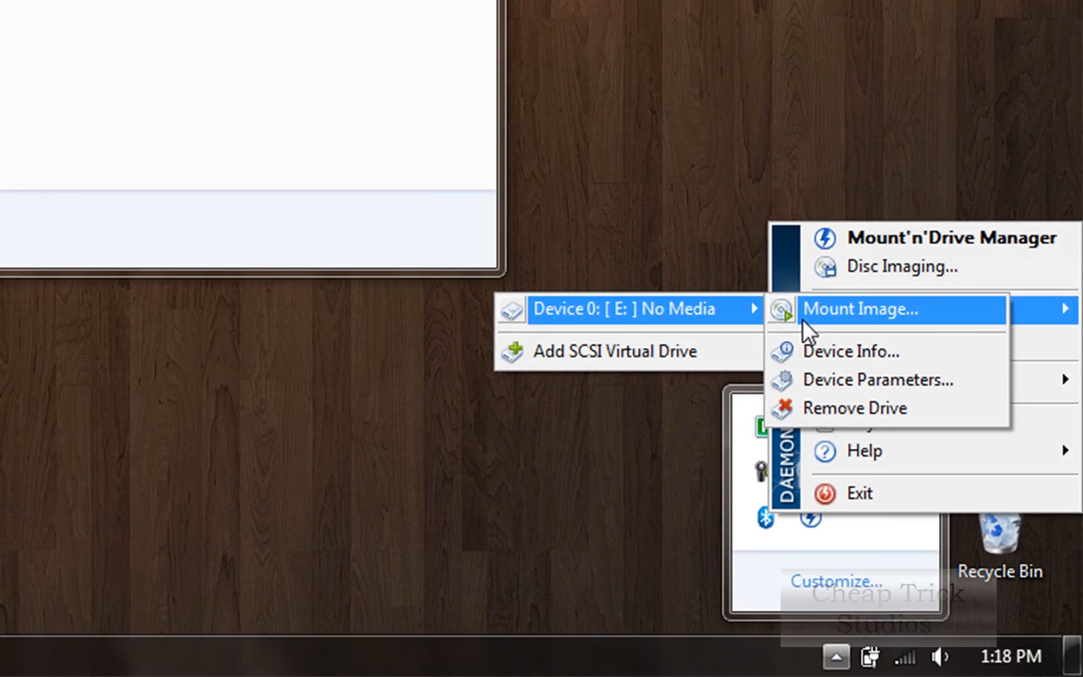
pyautogui.click(861, 308)
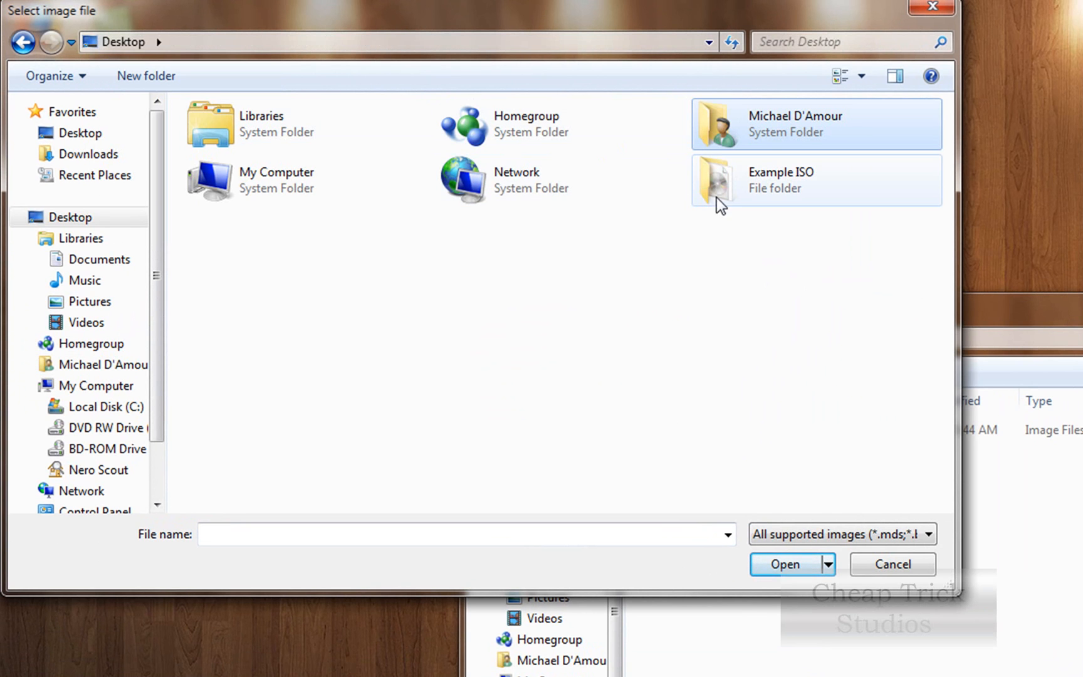
pyautogui.moveTo(726, 200)
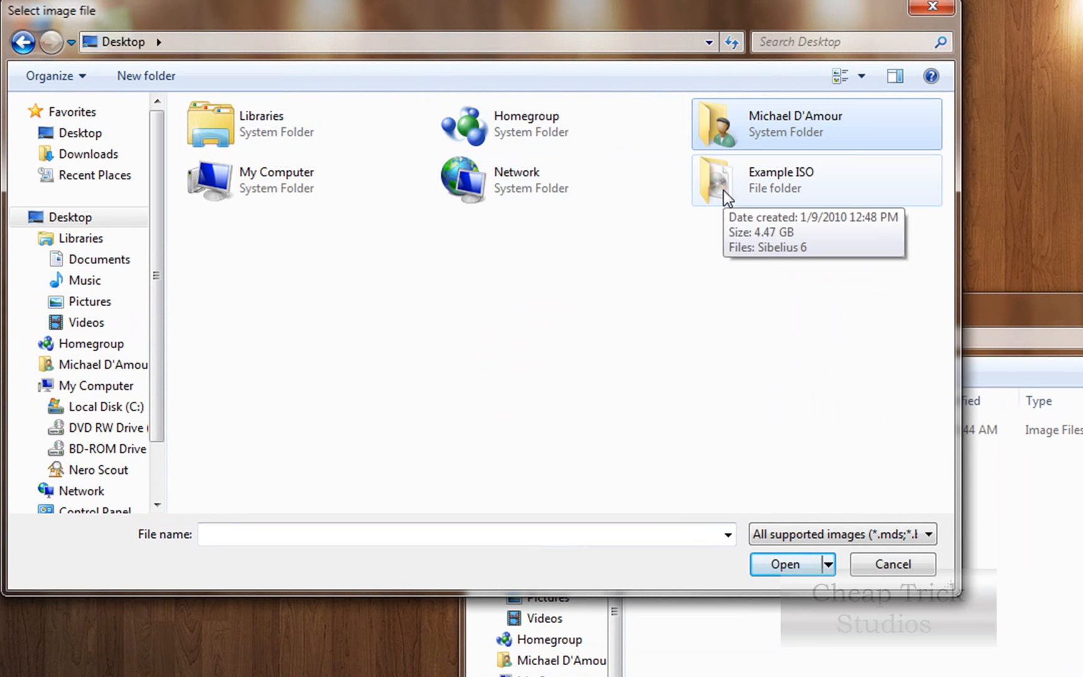
# Step: Select the Sibelius 6 image inside the Example ISO folder as the file to mount
pyautogui.doubleClick(781, 181)
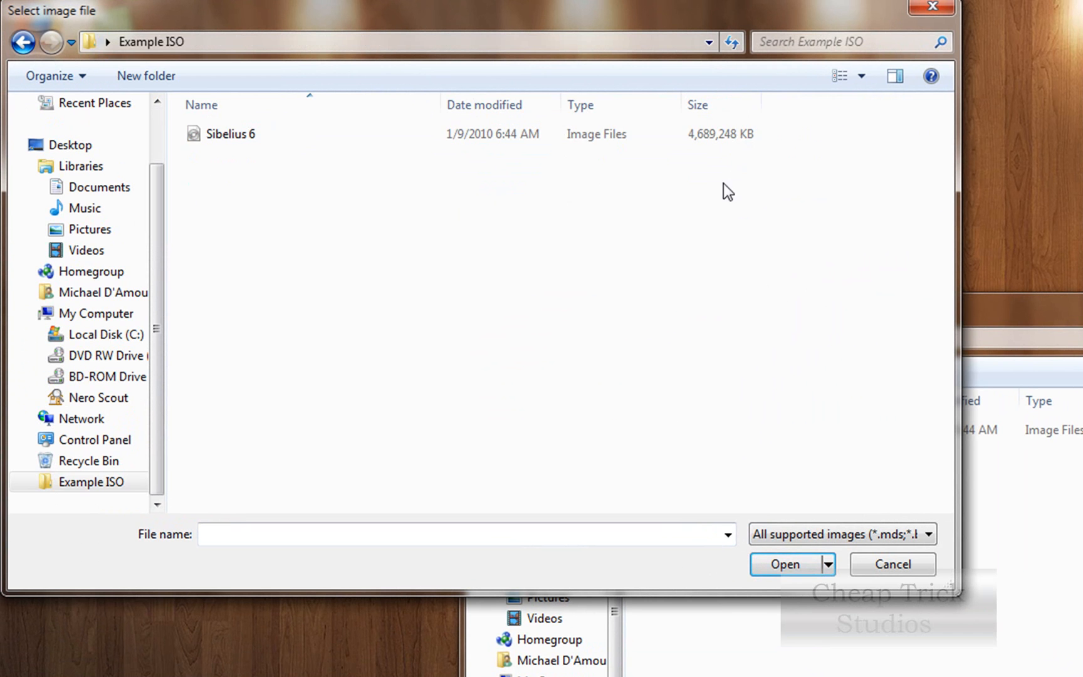
pyautogui.click(231, 132)
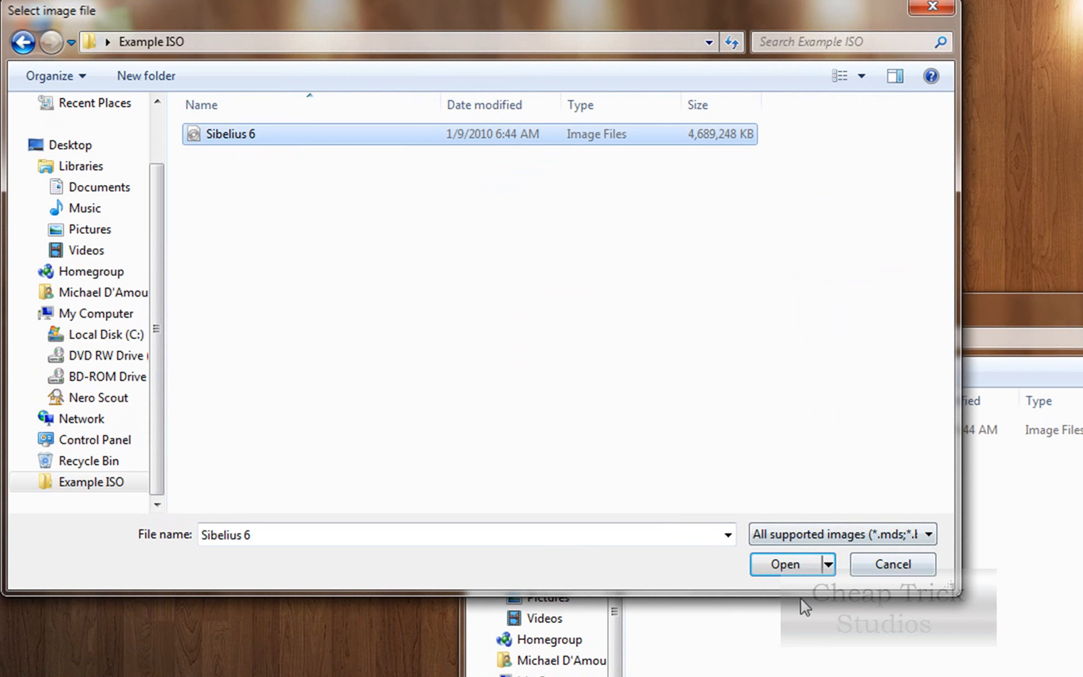